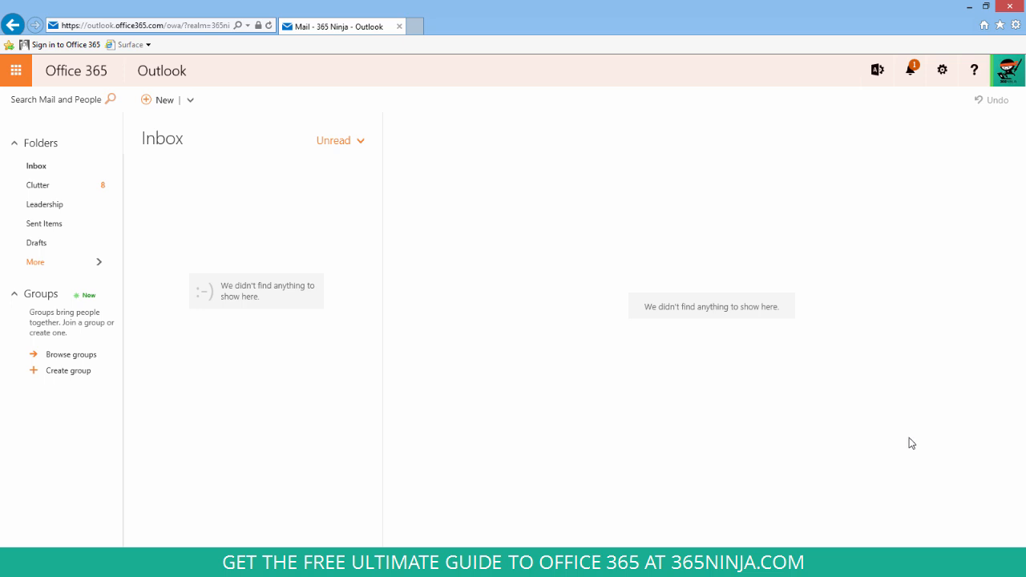
Start a new email in Outlook on the web, with the 'Sent by the Ninja' signature in the body.
click(164, 100)
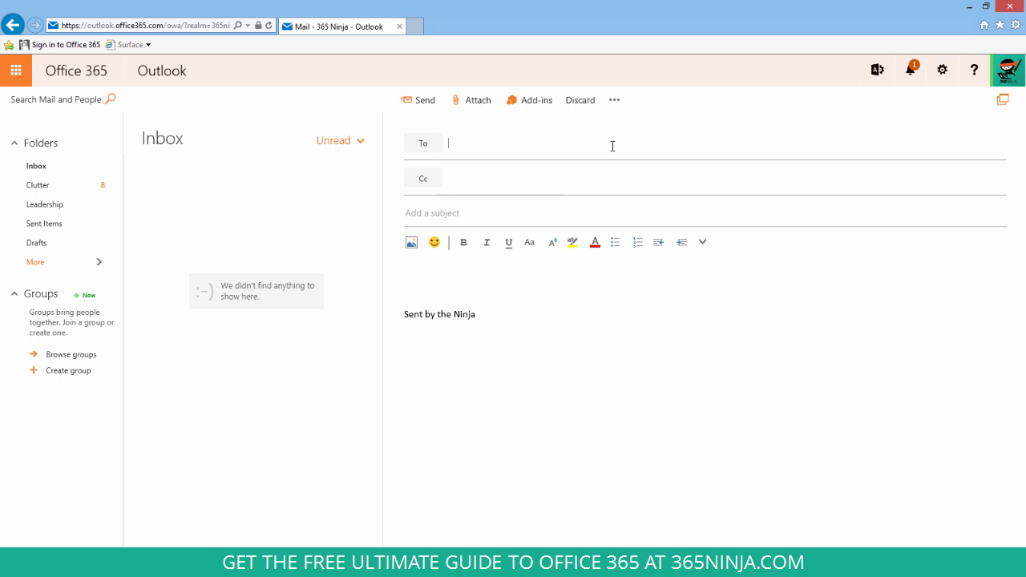
mouse_move(614, 99)
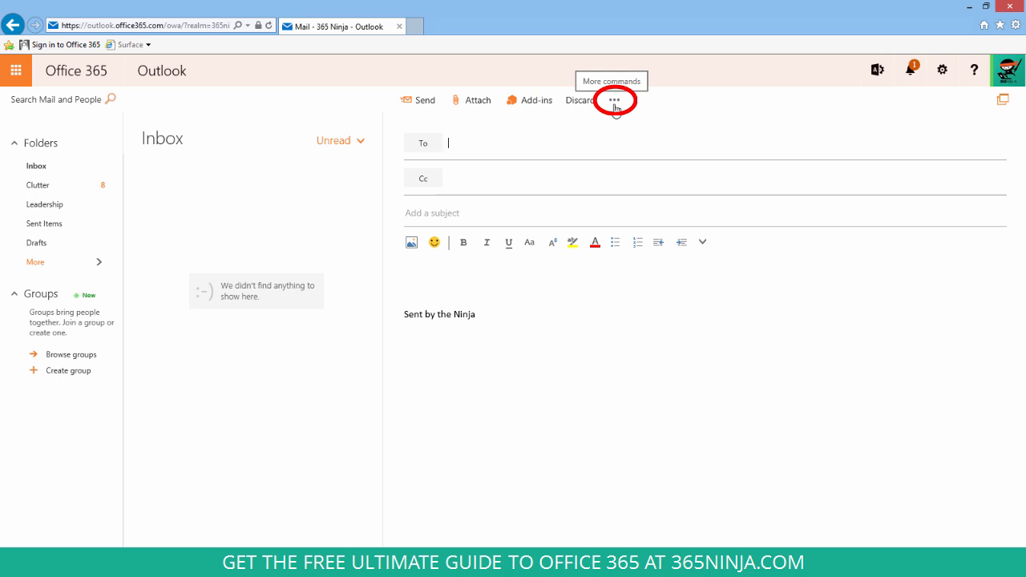
click(614, 100)
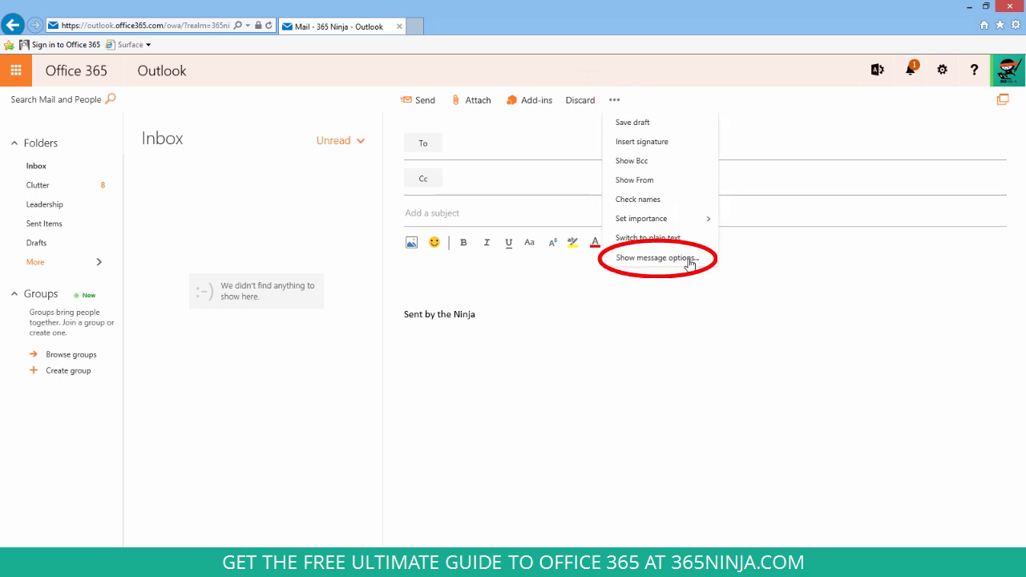
click(657, 258)
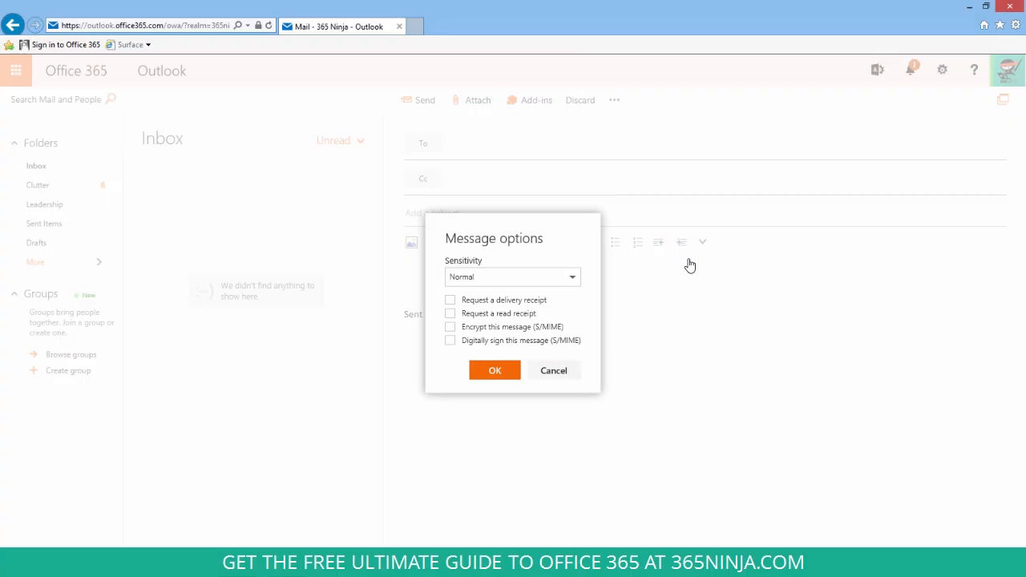
mouse_move(576, 339)
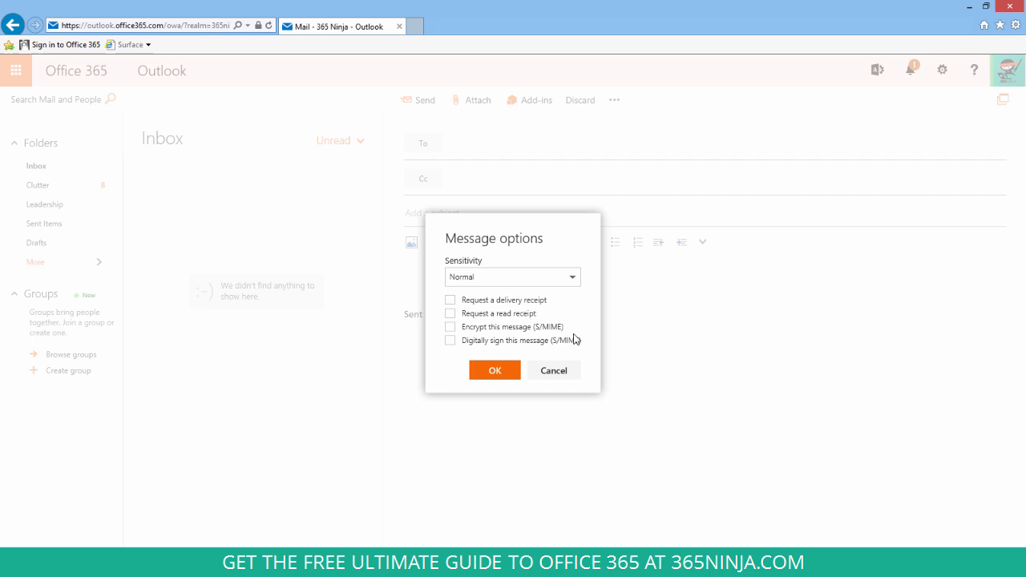
click(553, 369)
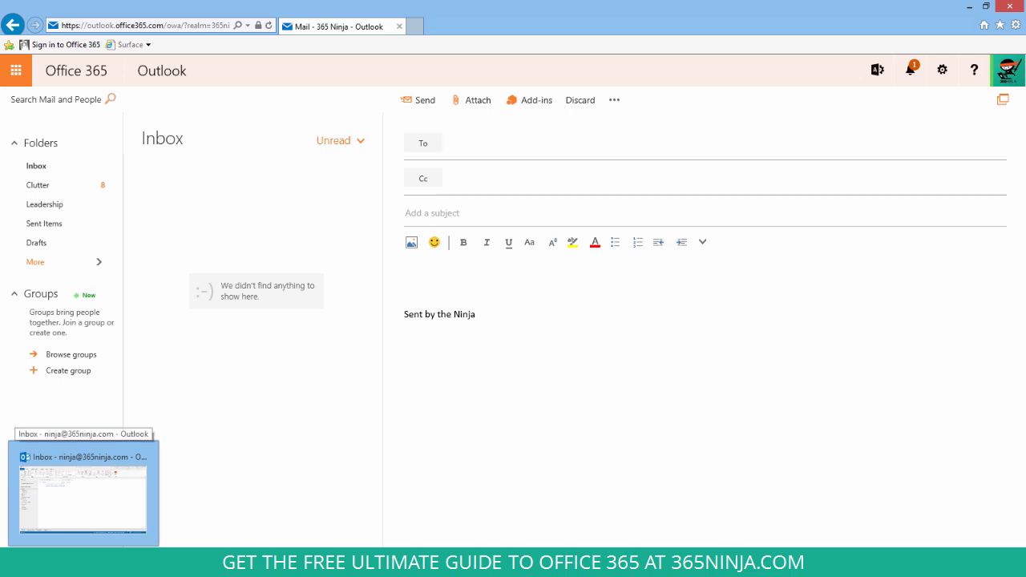
Create a new email in desktop Outlook 2013 and view its delivery and read receipt options.
click(82, 494)
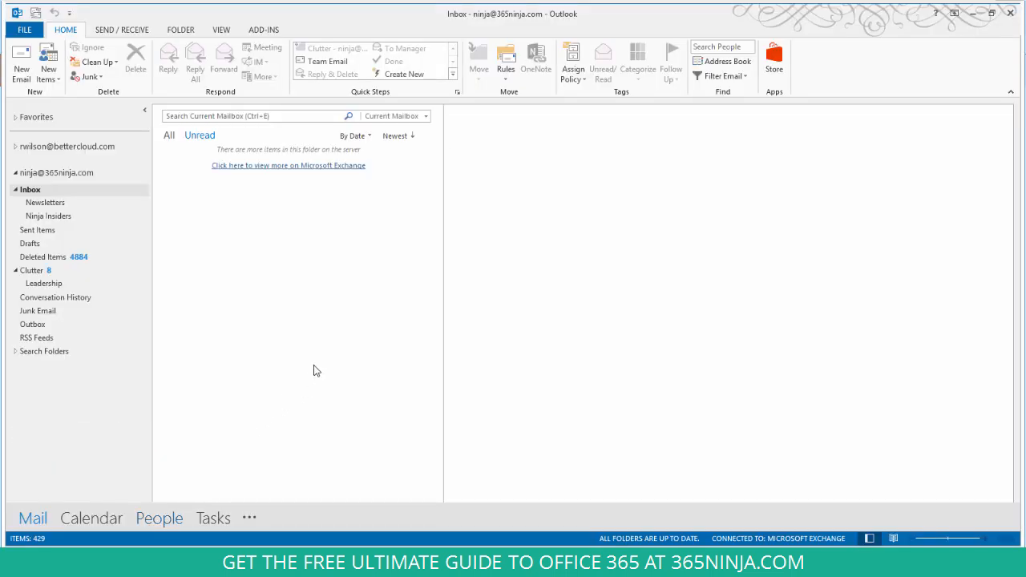
click(21, 60)
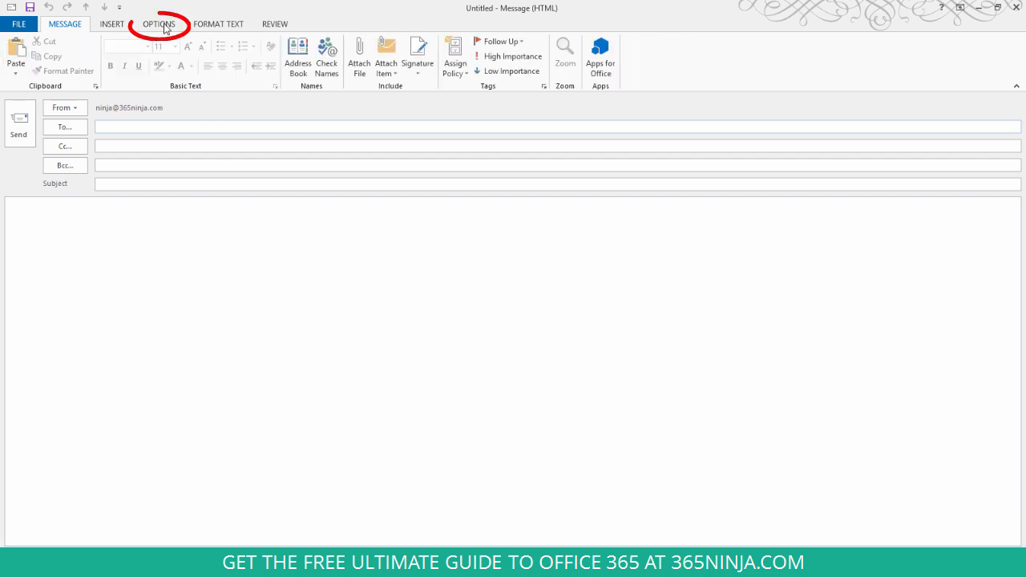
click(159, 24)
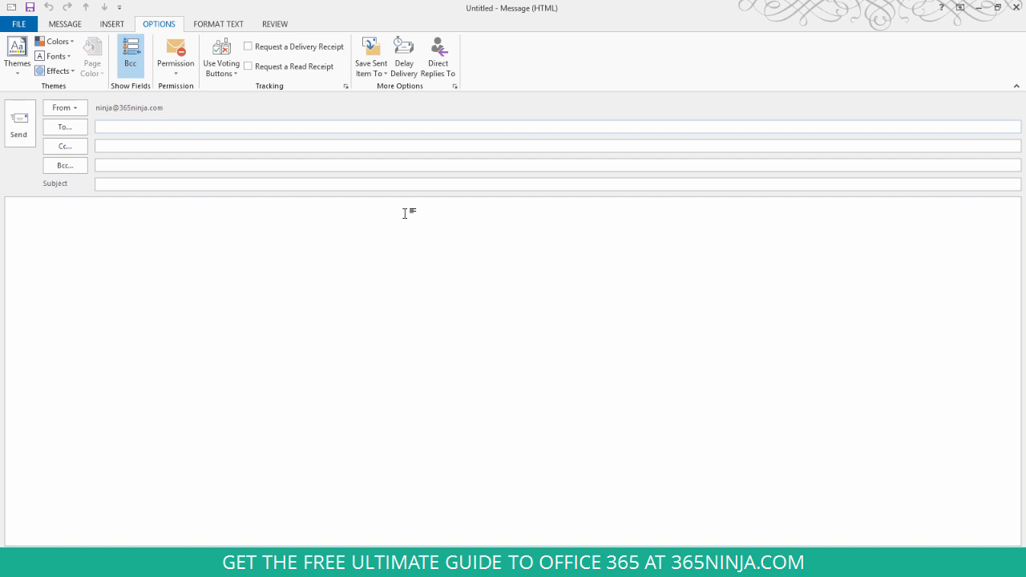
mouse_move(1013, 34)
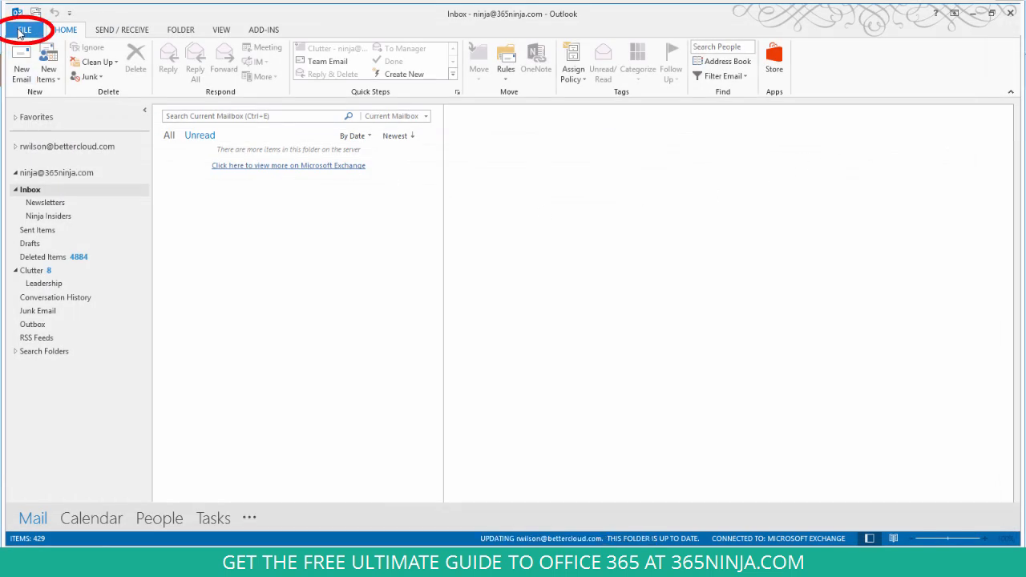
Show the Tracking section on the Mail page of Outlook 2013 Options.
click(23, 30)
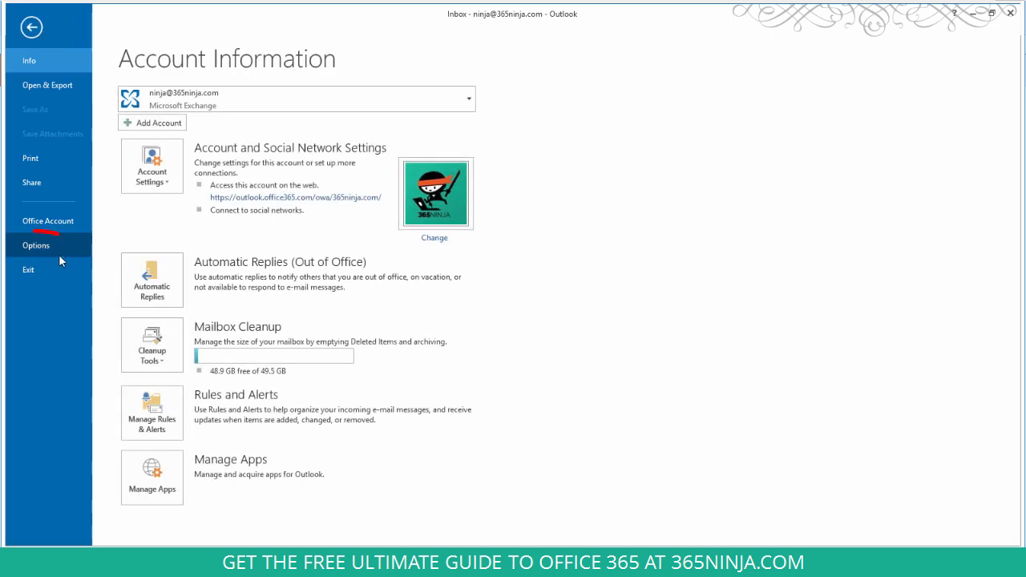
click(36, 246)
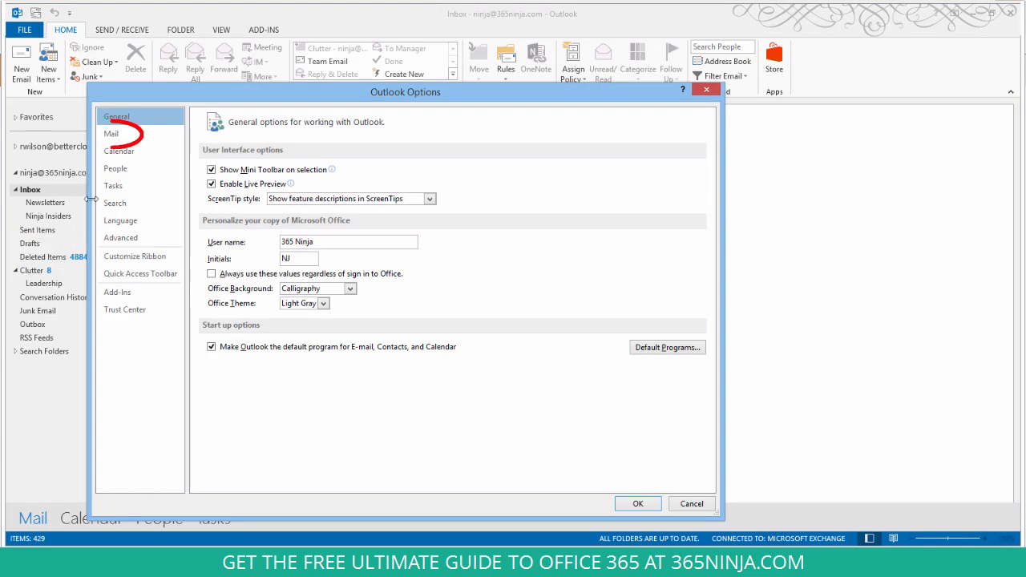
click(111, 133)
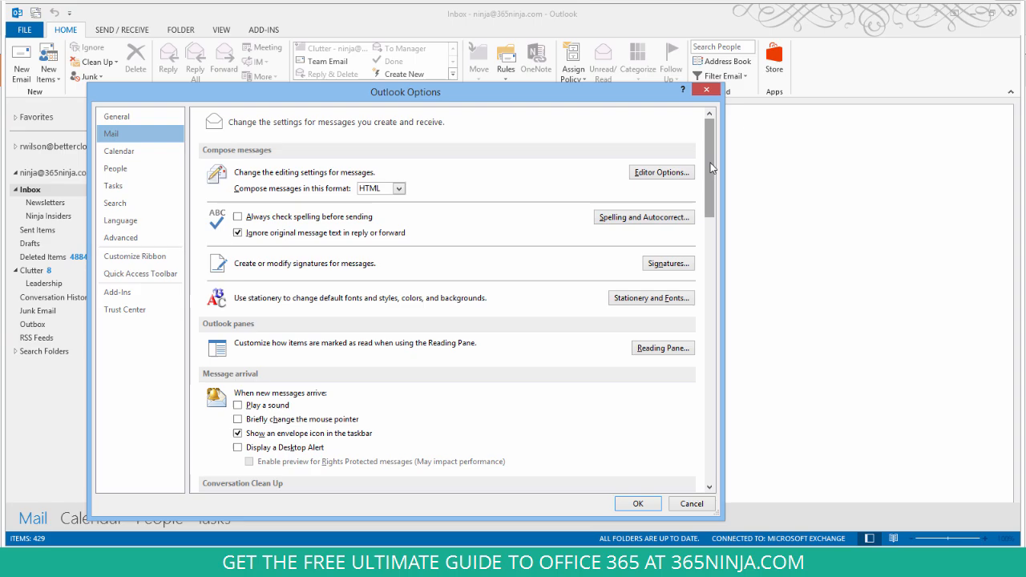
scroll(down, 3)
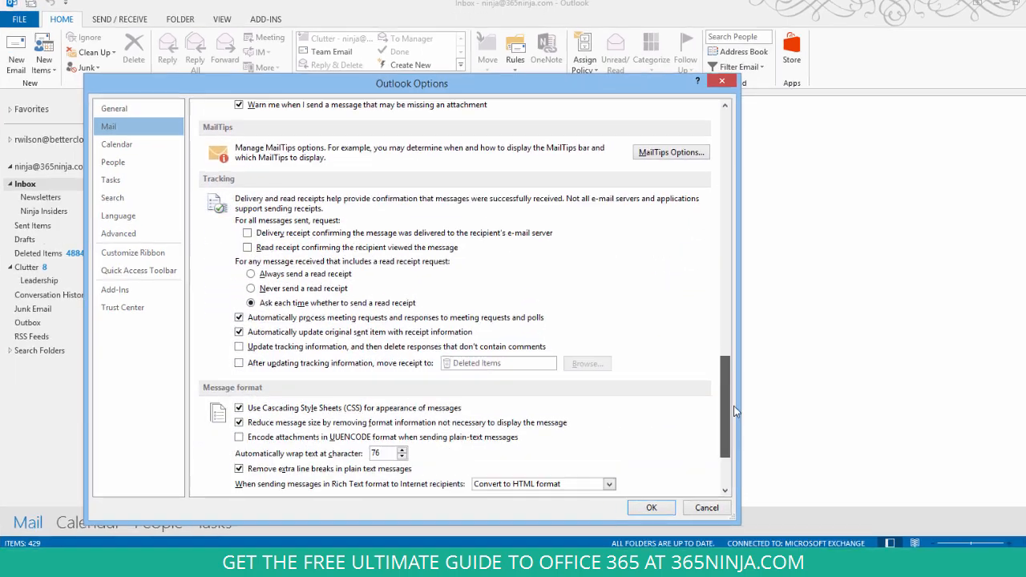